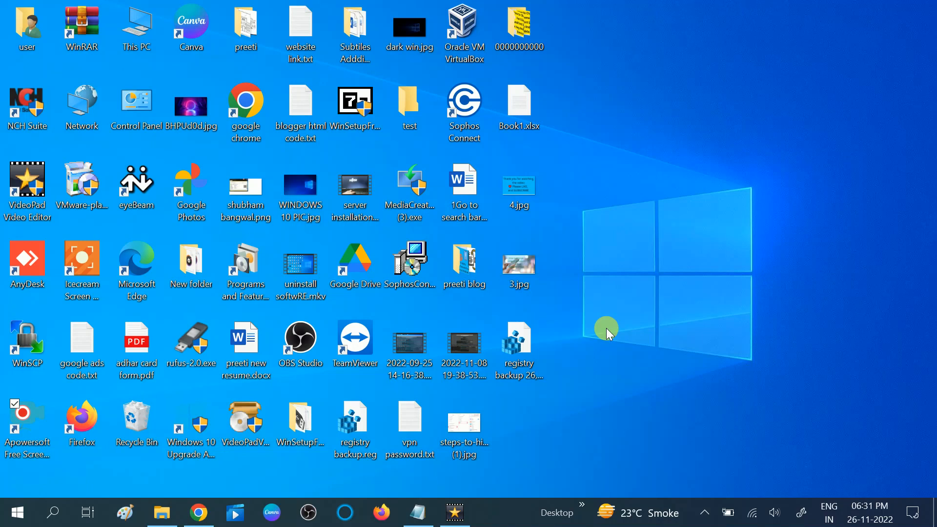
mouse_move(711, 102)
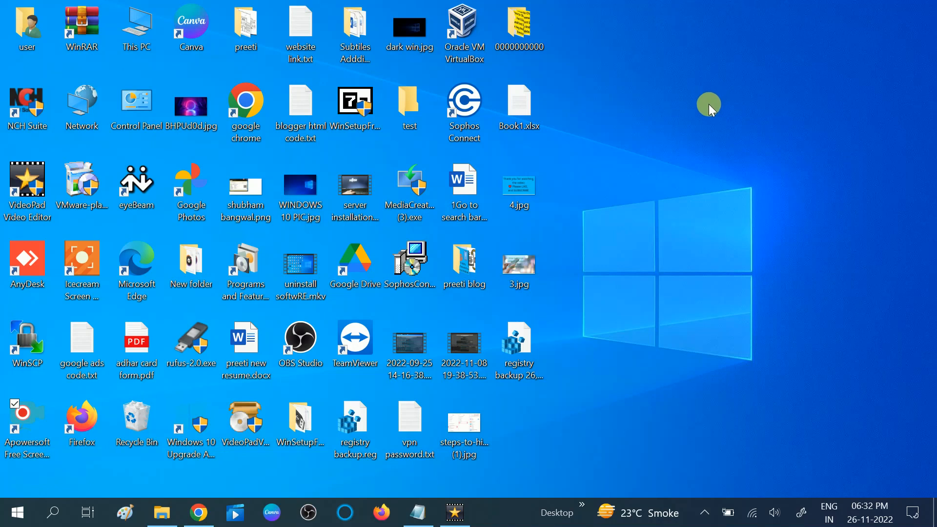
mouse_move(657, 235)
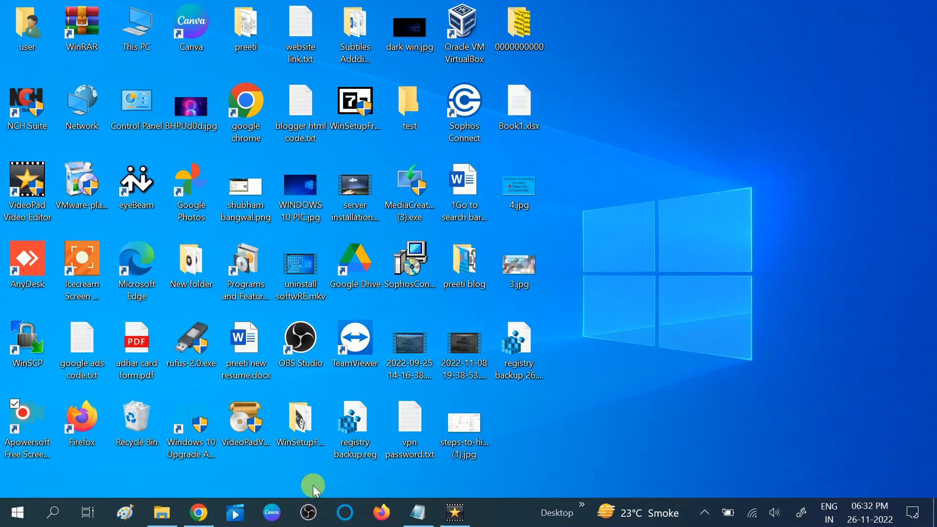
mouse_move(328, 495)
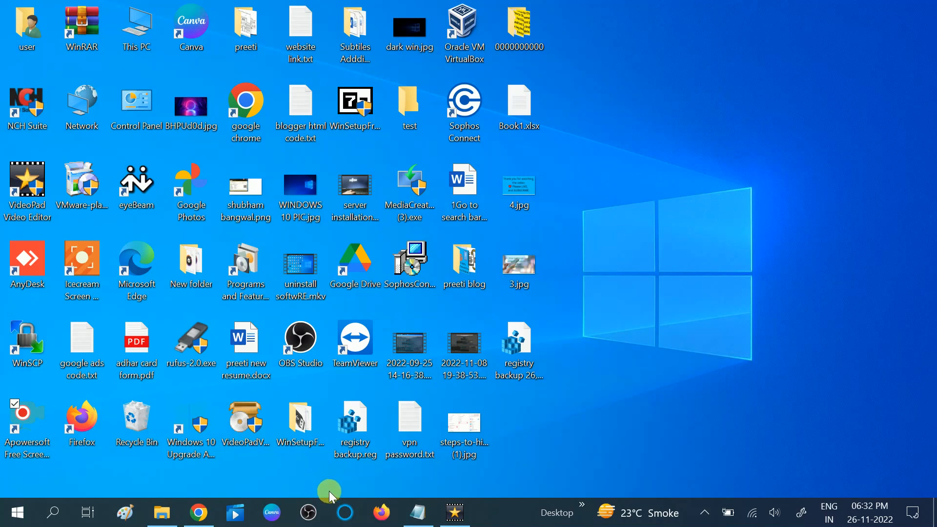
mouse_move(101, 502)
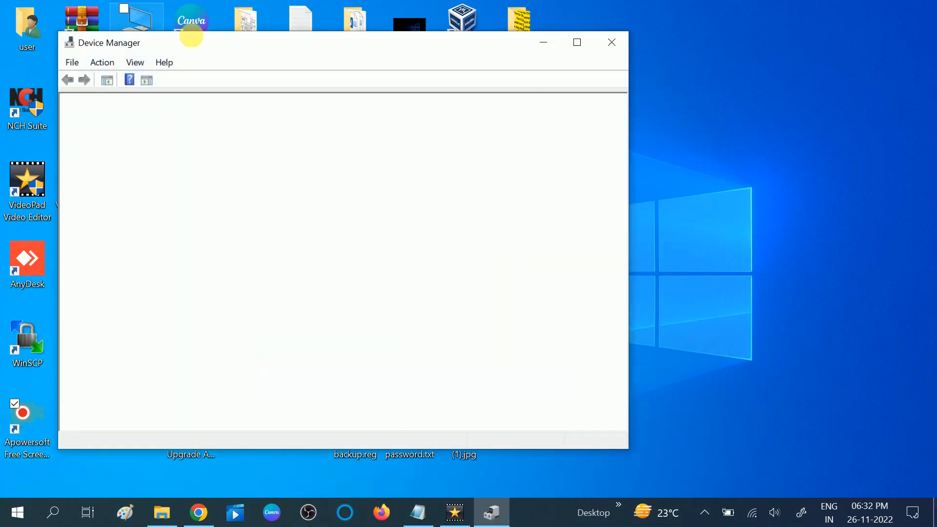
Check the Microsoft AC Adapter for an updated driver; best driver is already installed.
click(169, 79)
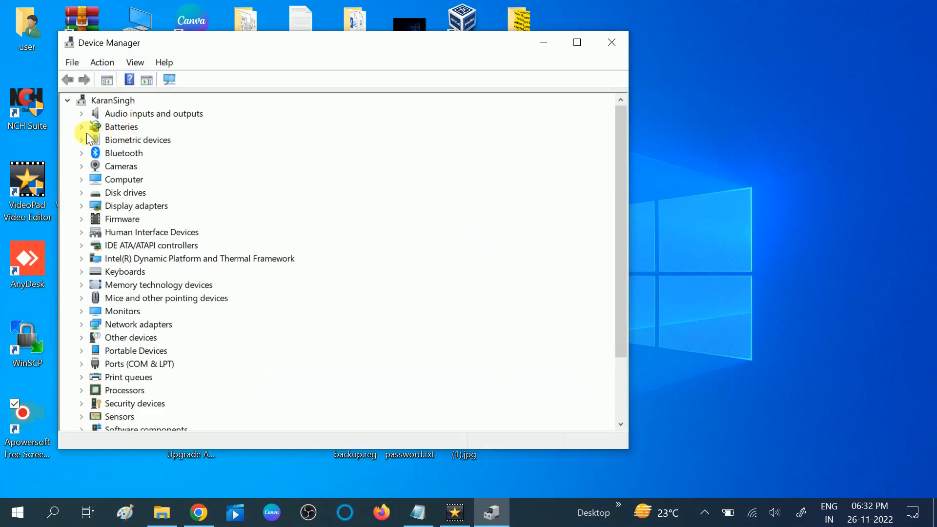
click(80, 126)
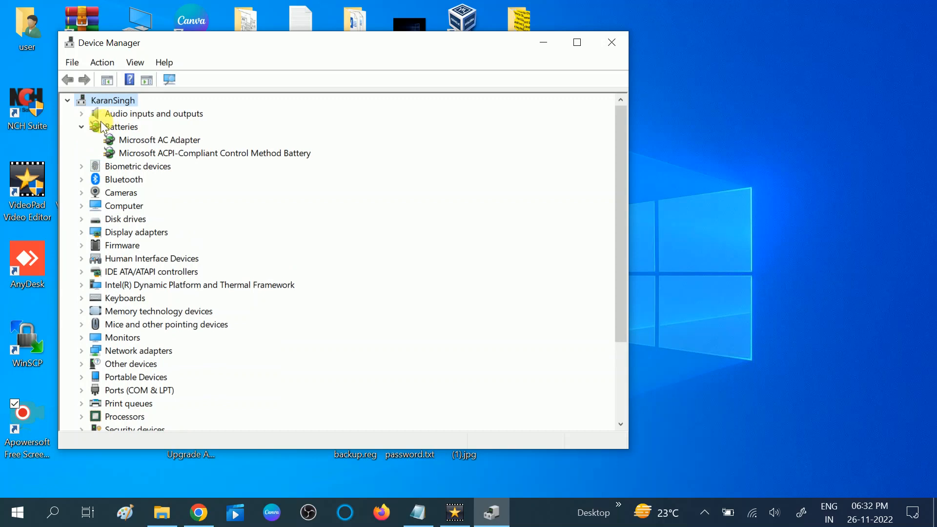
right_click(159, 139)
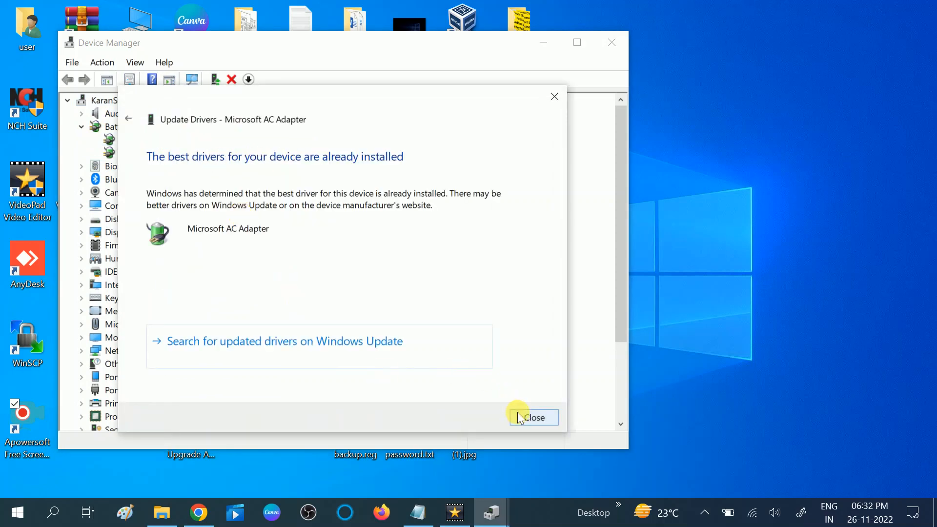
click(533, 417)
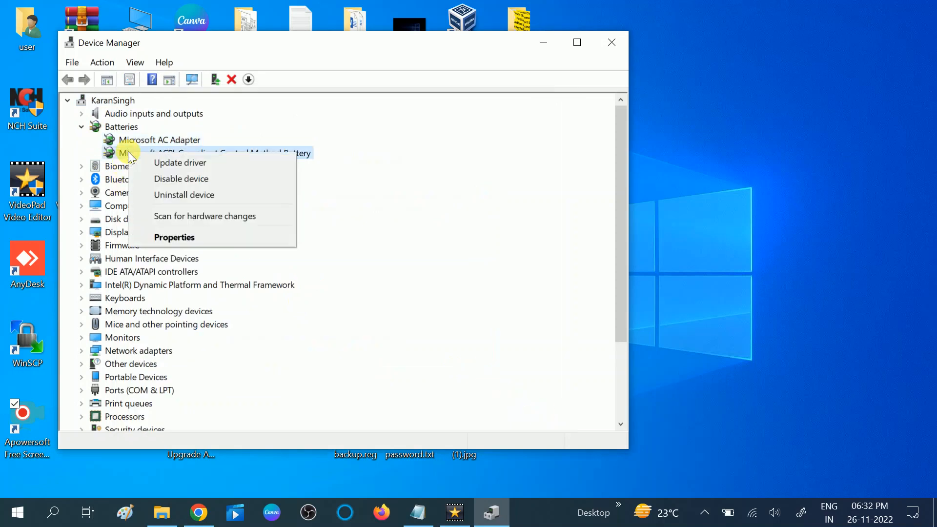
Check the ACPI-Compliant Control Method Battery for an updated driver; also already current.
click(179, 162)
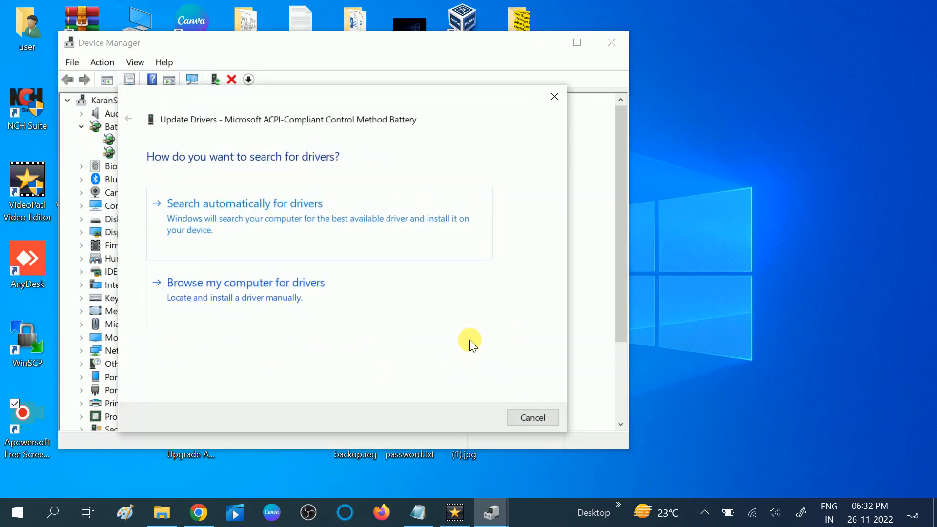
click(244, 203)
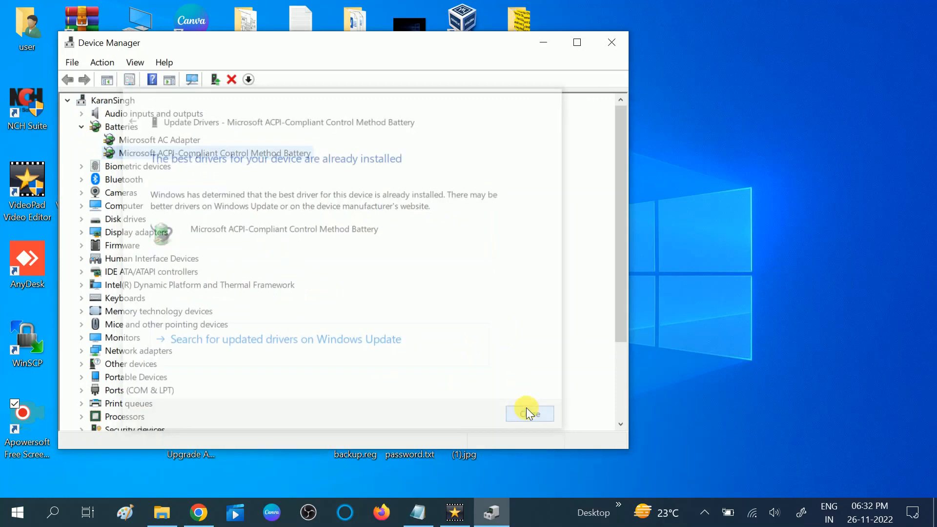
click(528, 413)
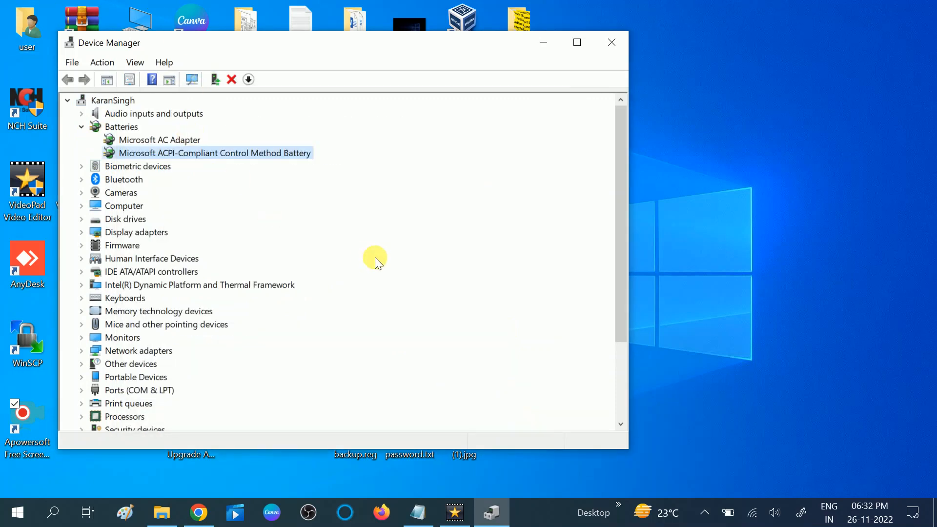
Start uninstalling the Microsoft AC Adapter device, bringing up its uninstall warning.
click(159, 139)
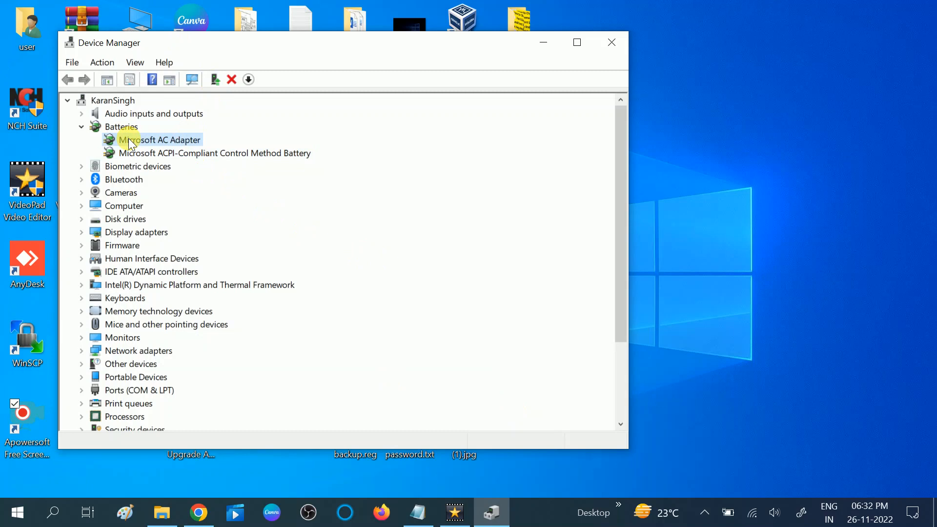
right_click(158, 140)
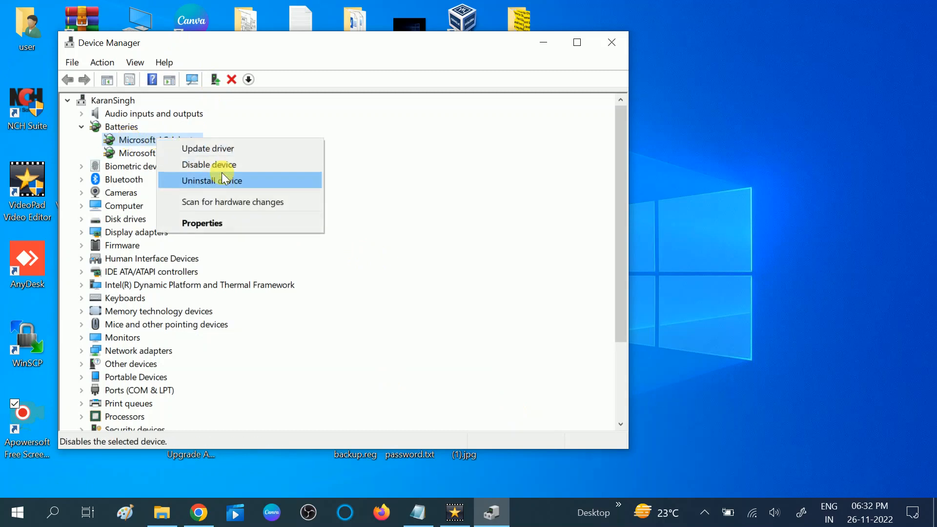
click(212, 181)
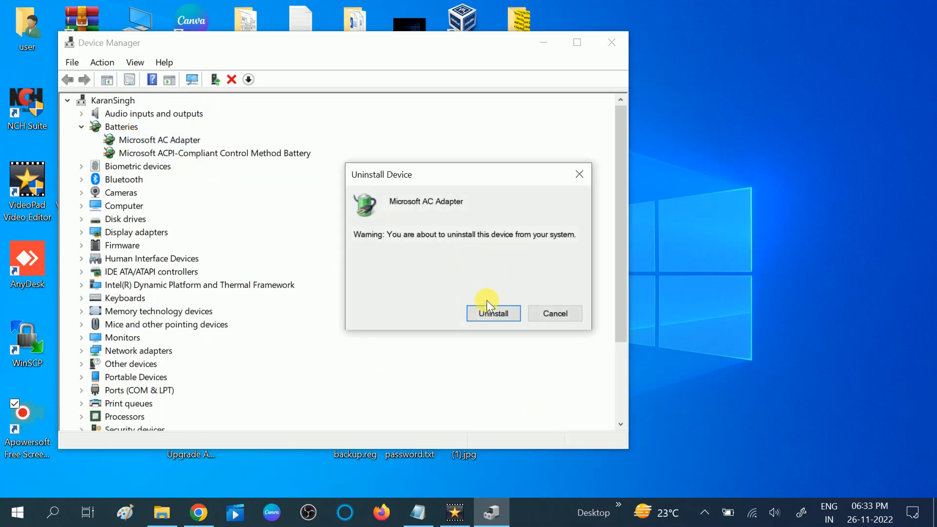
mouse_move(554, 195)
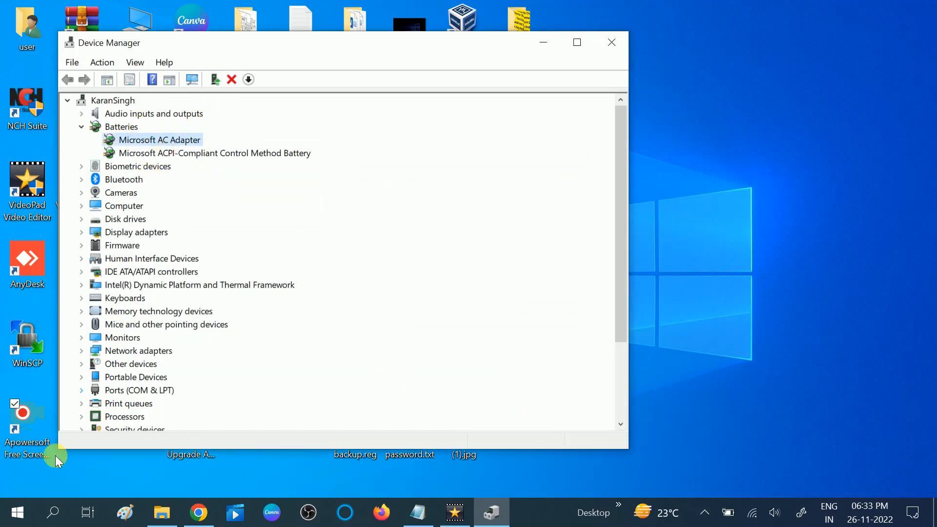
Leave Device Manager with both battery devices still listed and return to the desktop.
click(17, 512)
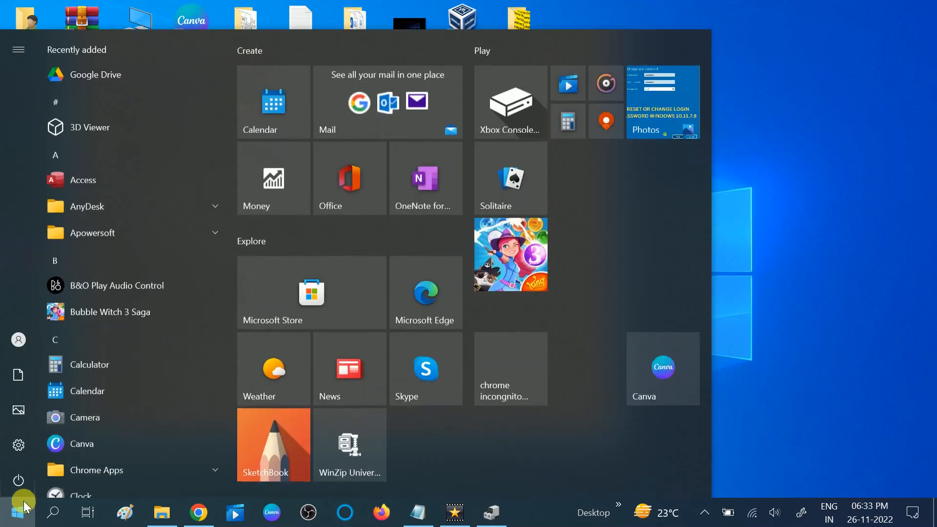
click(18, 480)
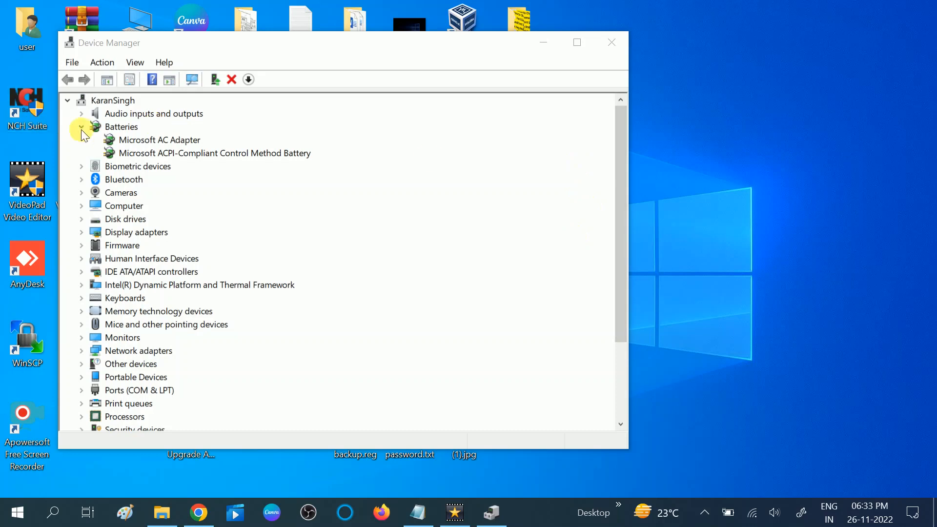
click(81, 126)
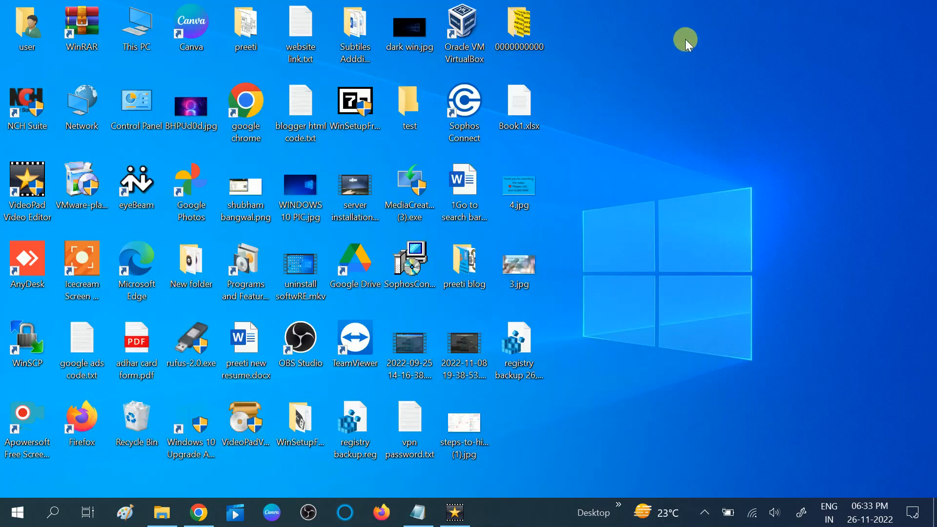
mouse_move(662, 79)
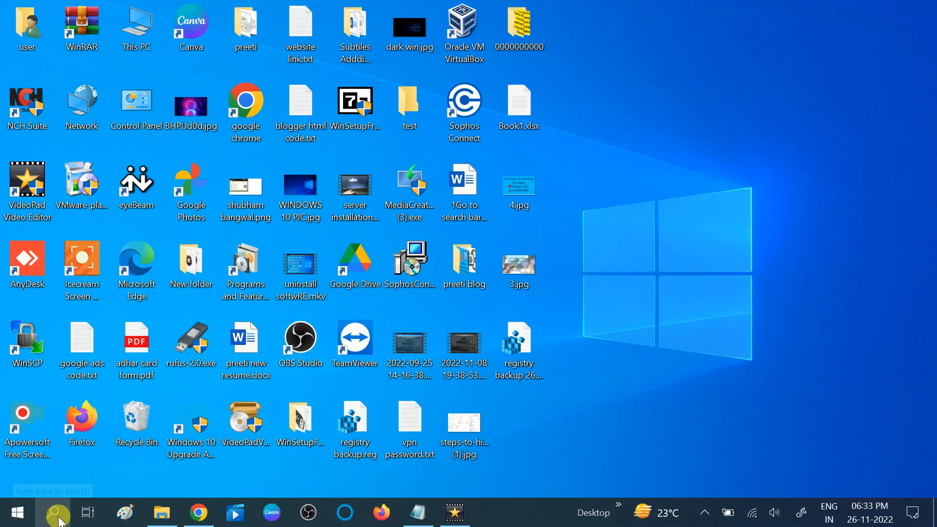
Search 'che' and show the Windows Update page: up to date, optional 22H2 preview offered.
text(check)
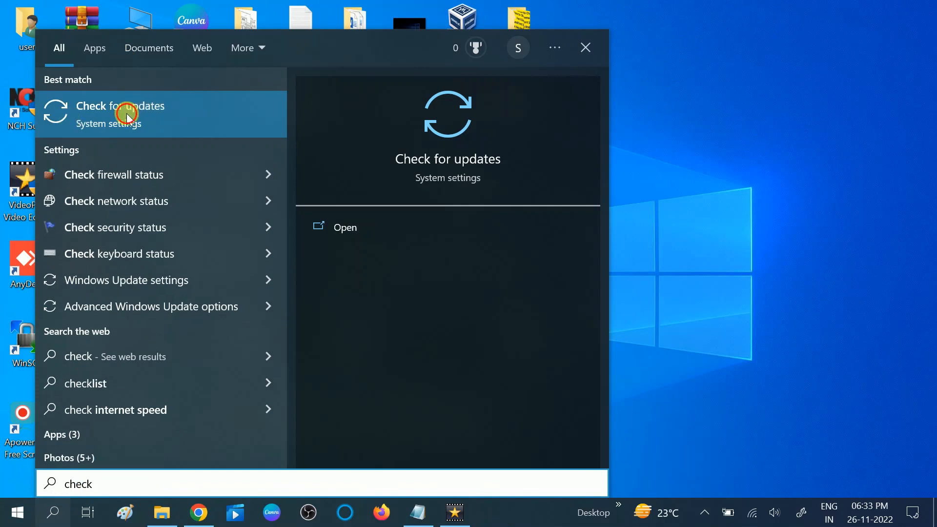
click(126, 113)
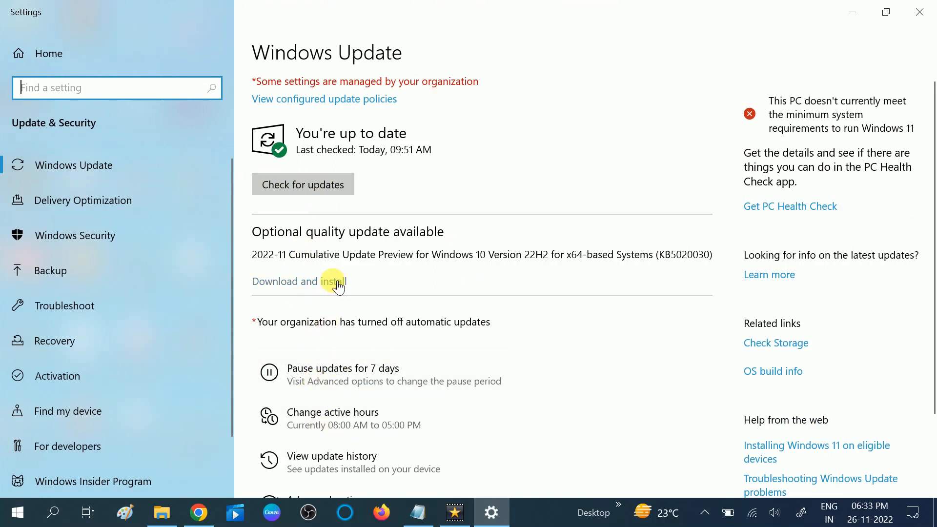
mouse_move(342, 345)
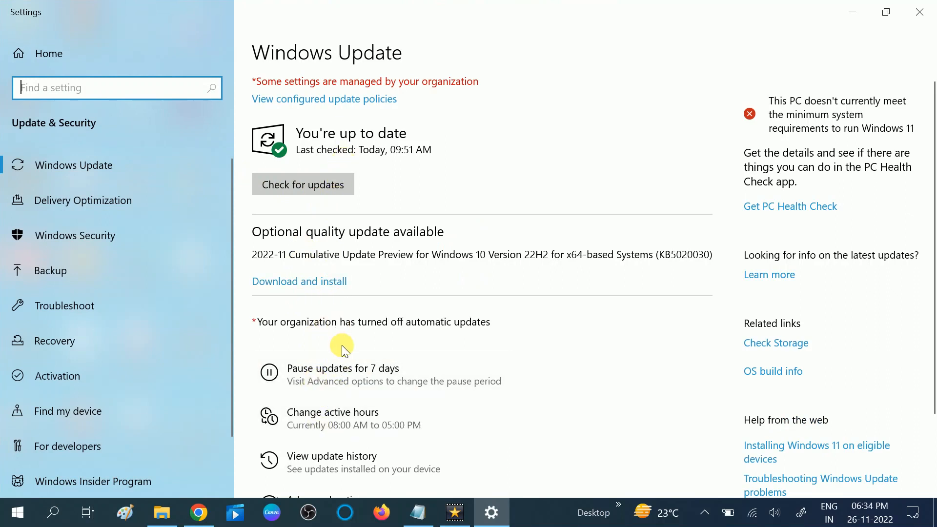
mouse_move(727, 516)
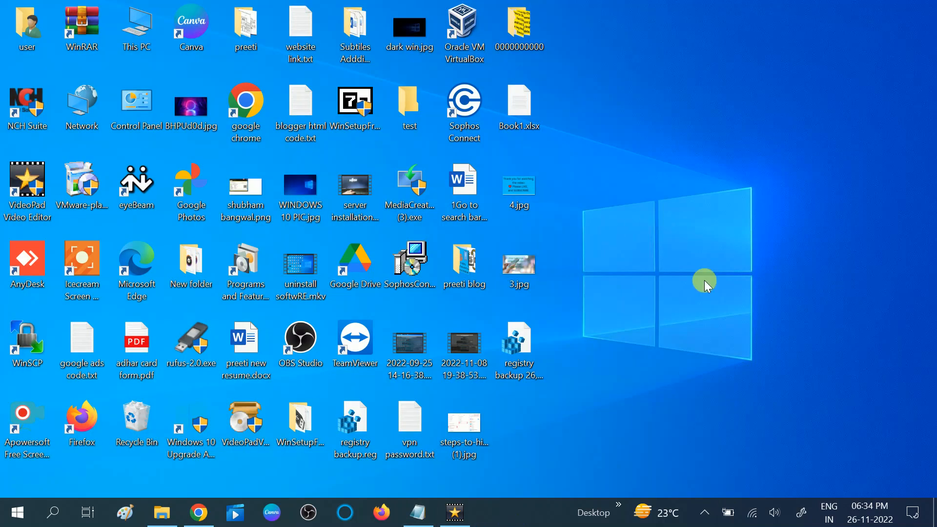
mouse_move(597, 233)
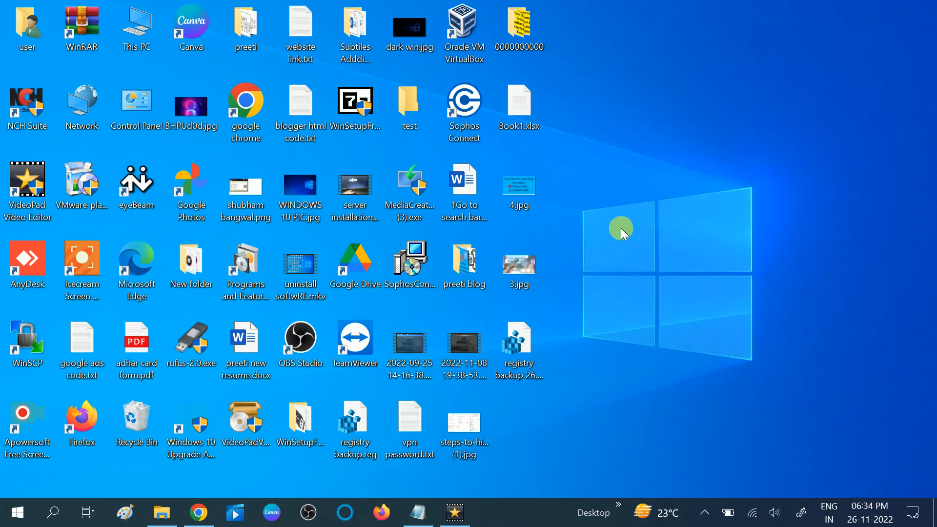
mouse_move(627, 316)
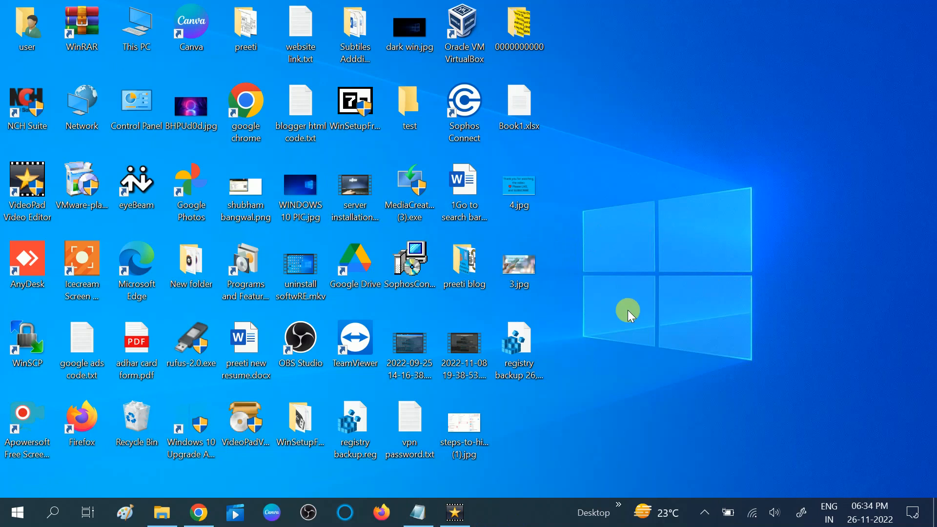
mouse_move(736, 500)
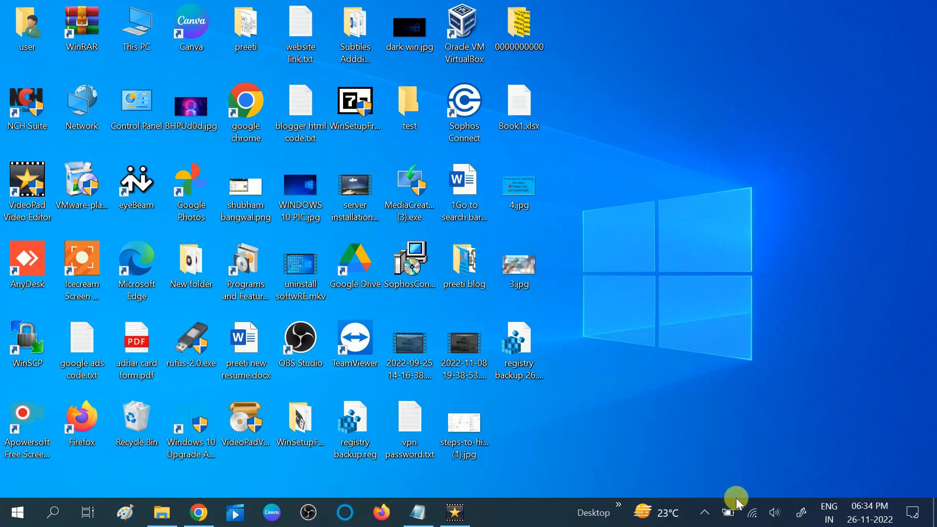
mouse_move(644, 361)
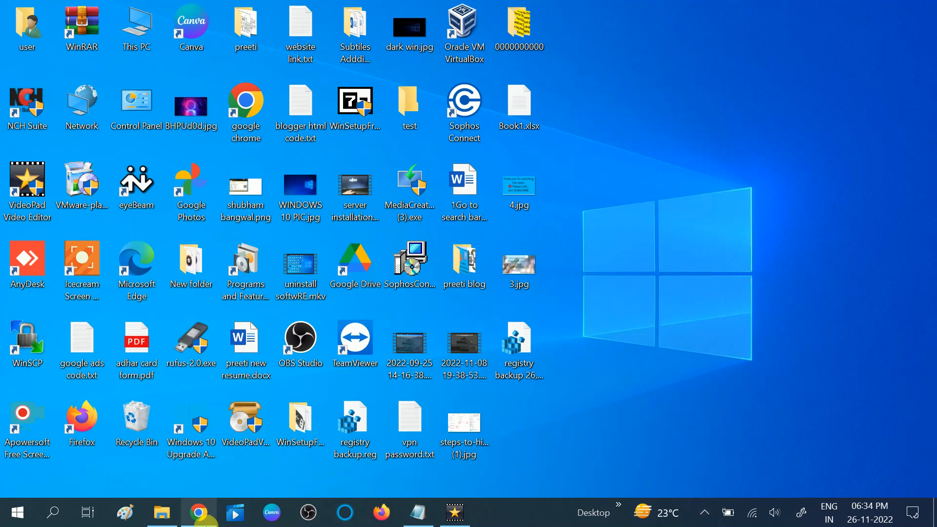
Launch Chrome maximized and rerun the earlier HP Pavilion x360 driver Google search.
click(245, 112)
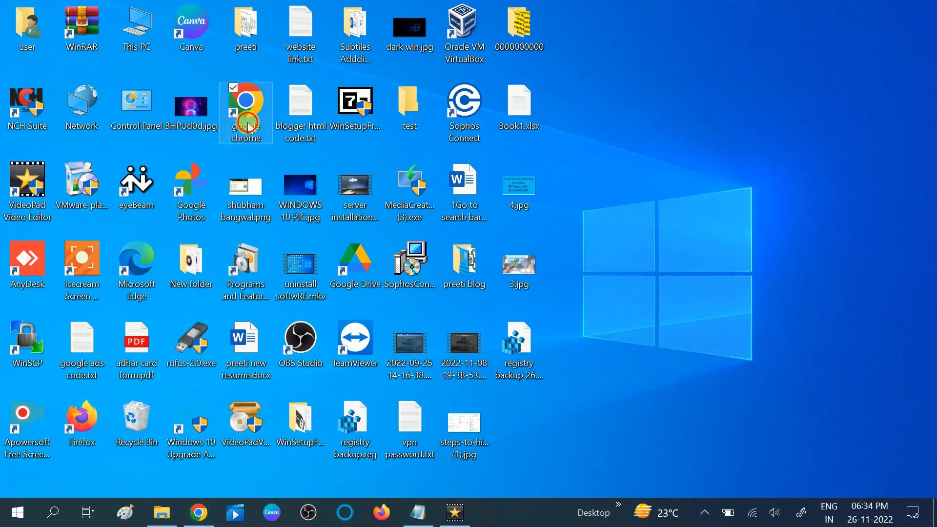
double_click(246, 112)
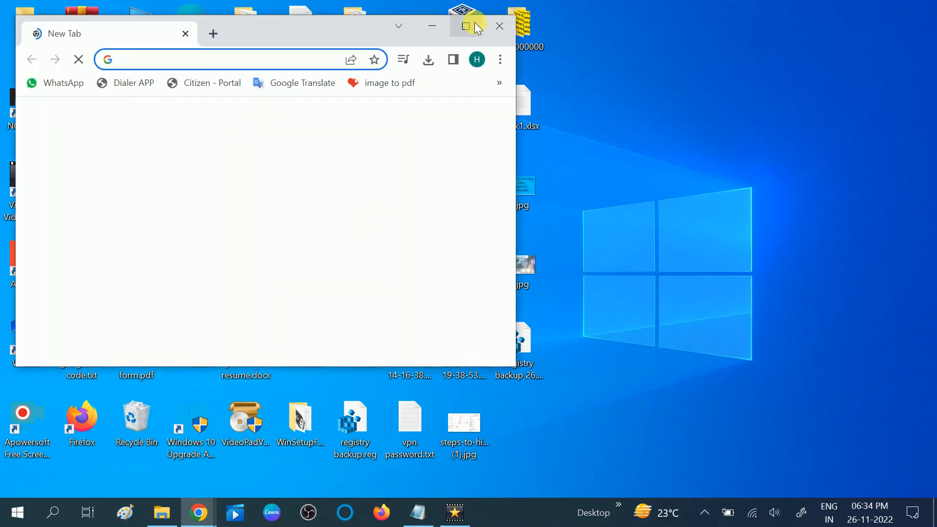
click(466, 26)
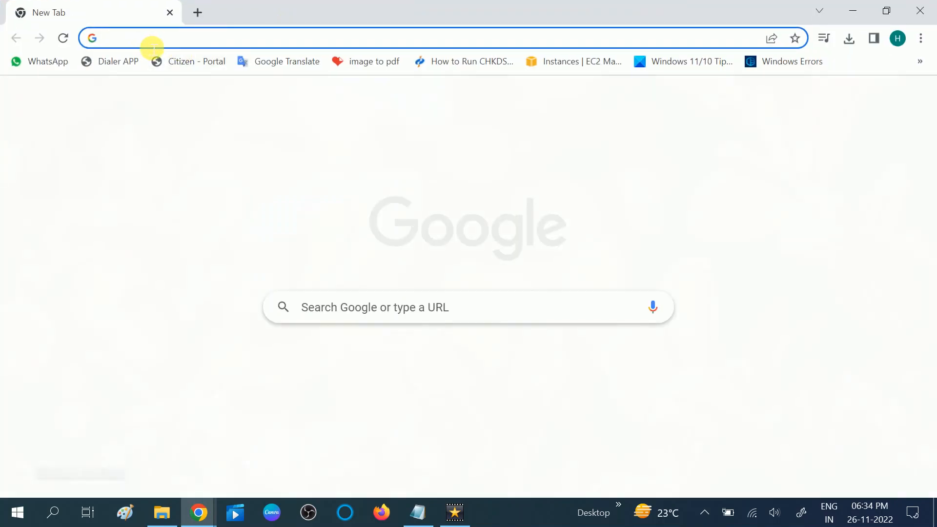
text(hp)
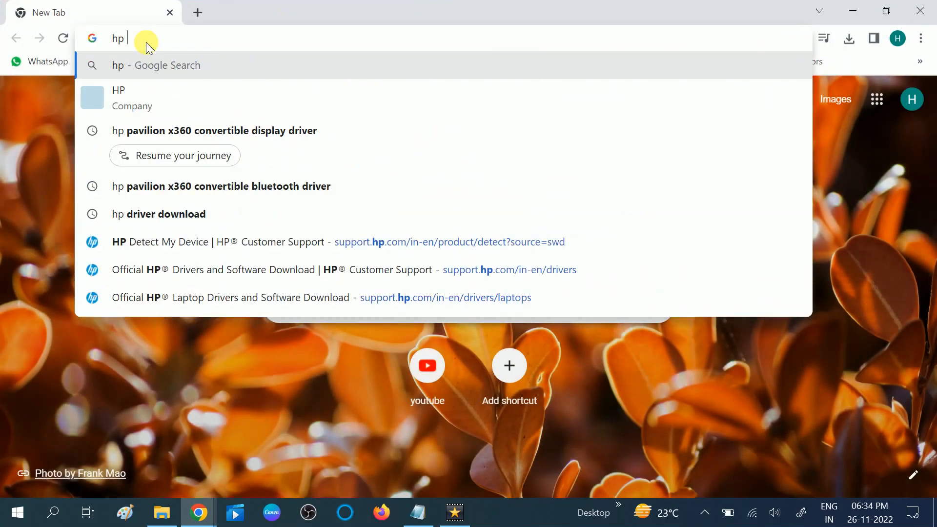
key(Backspace)
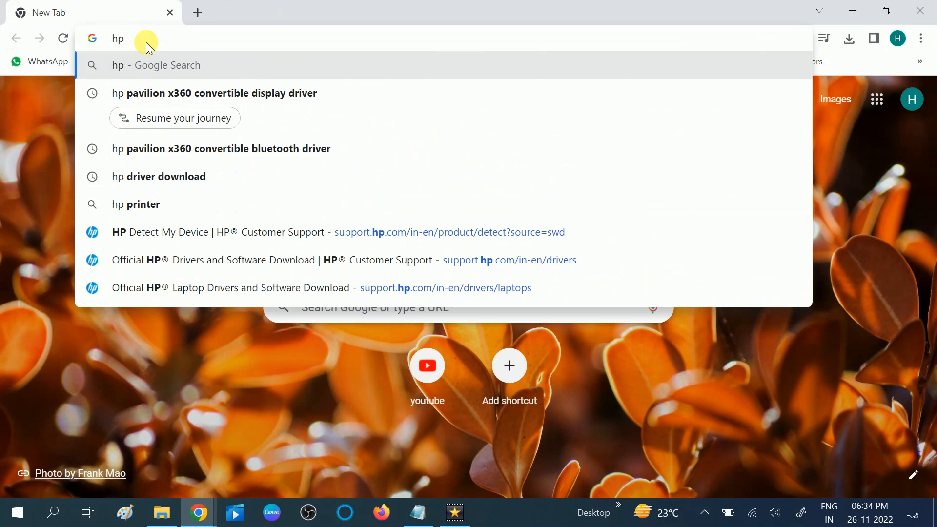
click(214, 92)
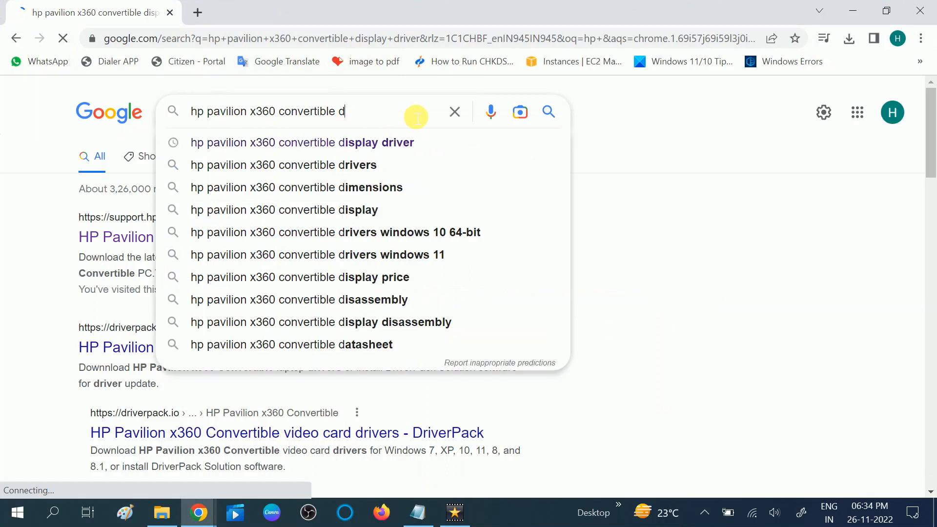
Edit the query to 'hp pavilion x360 convertible bios'.
key(Backspace)
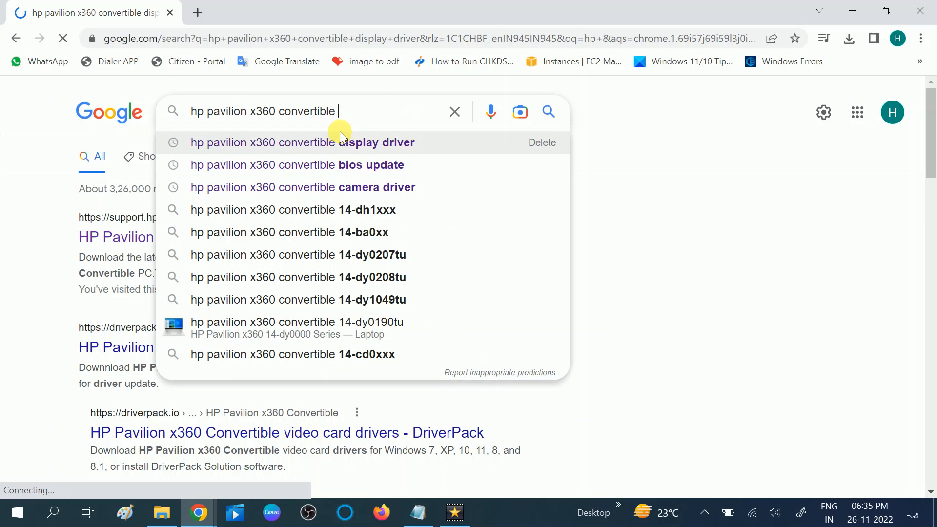
mouse_move(224, 123)
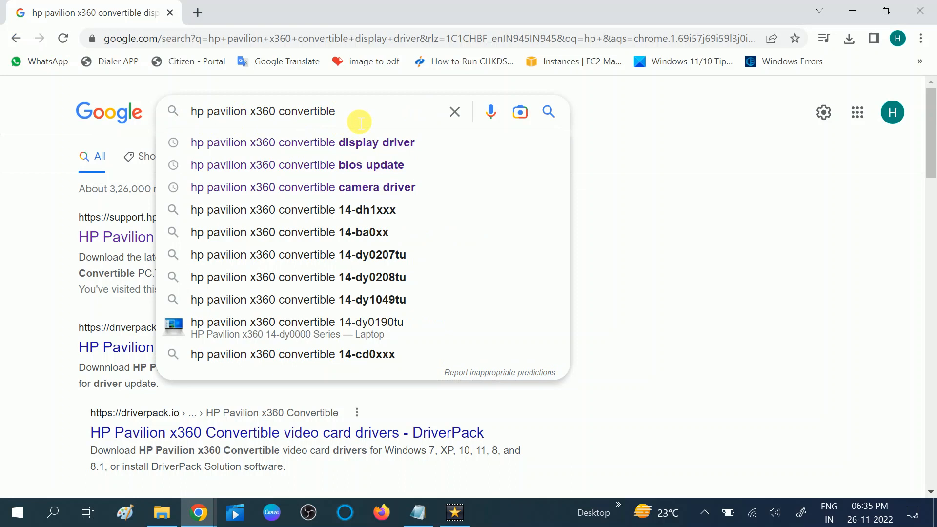
text(bios)
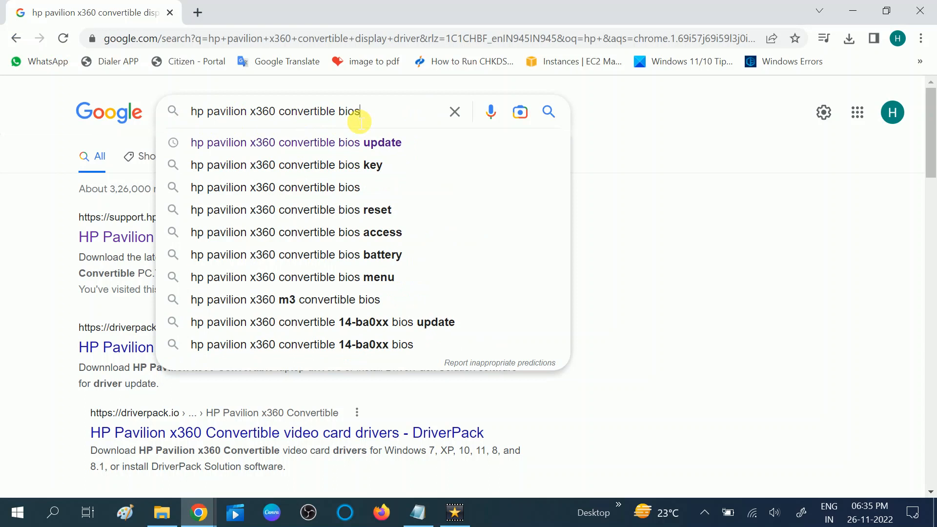
mouse_move(313, 143)
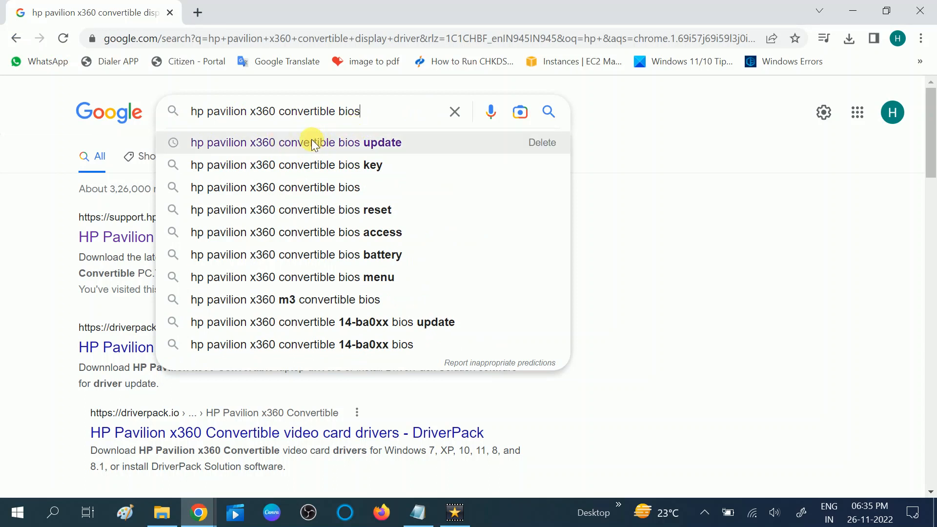
Reach the HP Support driver page for the Pavilion x360 and select Windows 10 (64-bit).
click(295, 142)
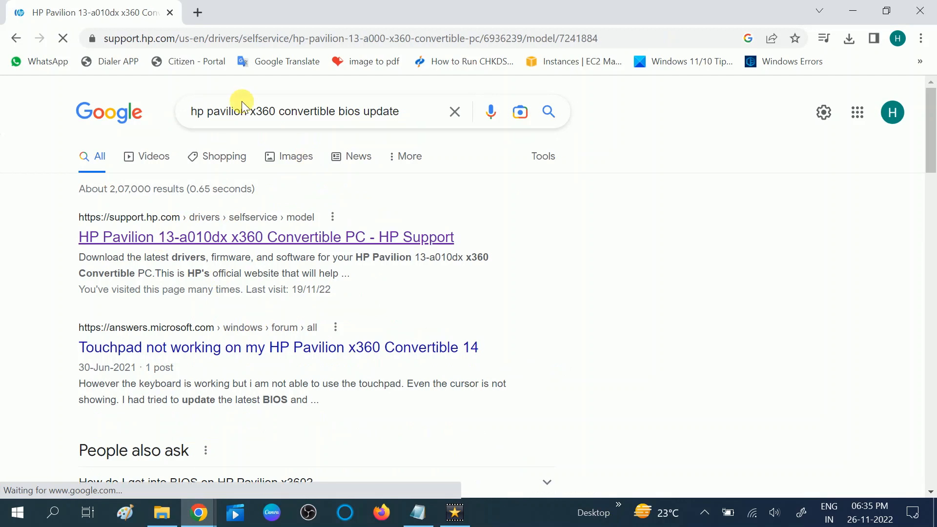
click(265, 236)
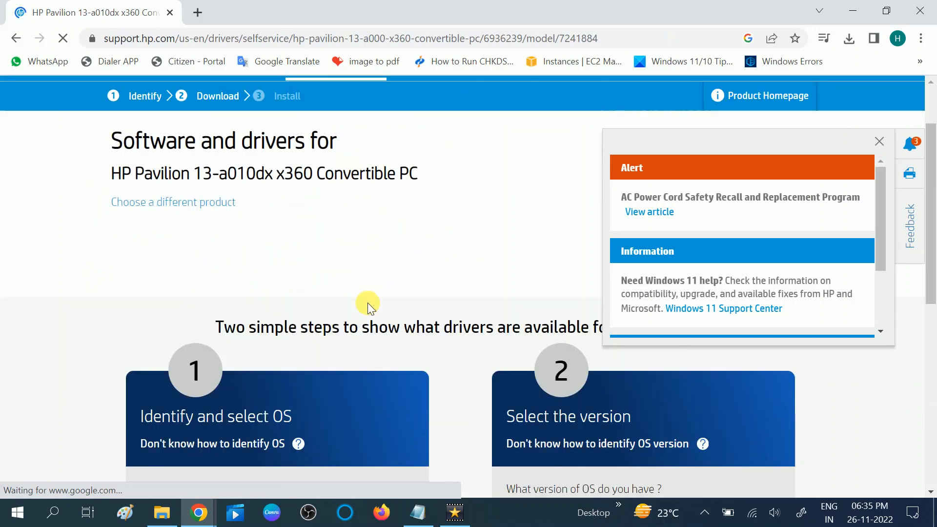
click(255, 313)
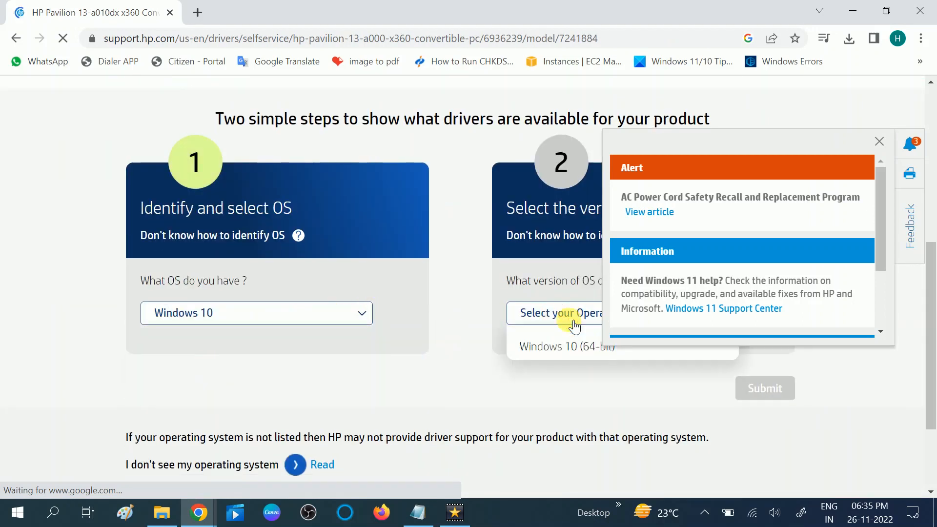
click(566, 347)
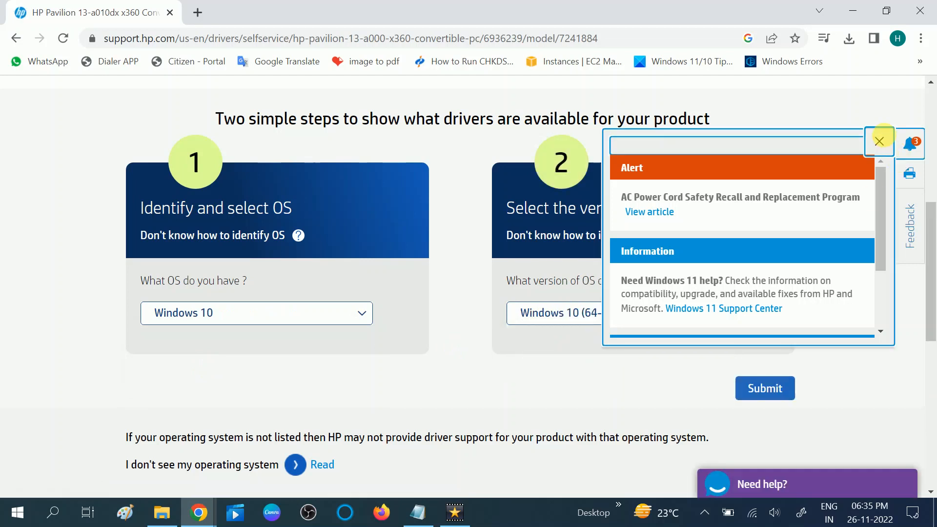
click(764, 387)
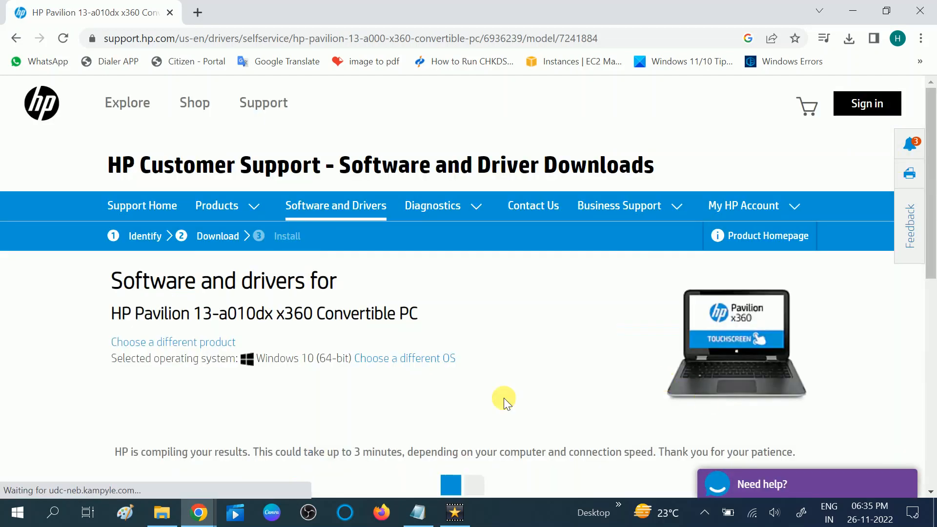
Expand All drivers and the BIOS category to reveal HP Notebook System BIOS Update F.41 Rev.A.
scroll(down, 3)
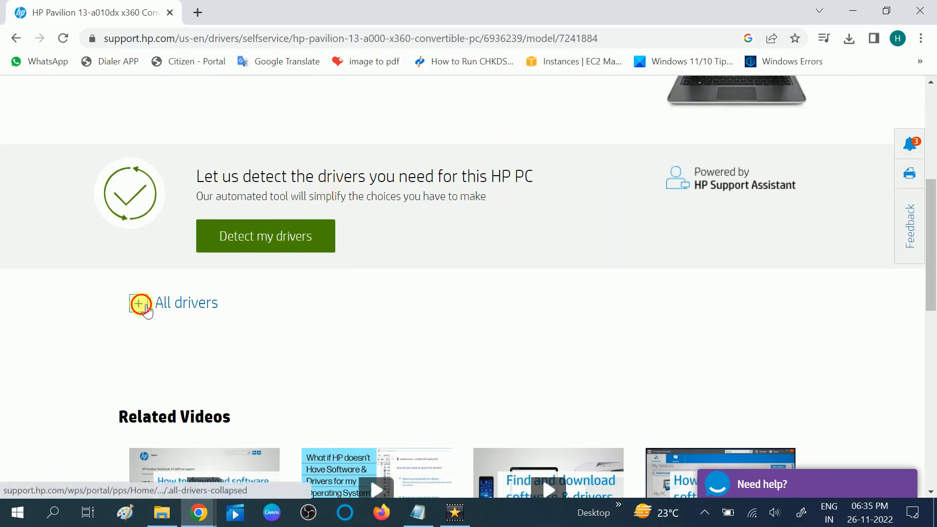
click(139, 303)
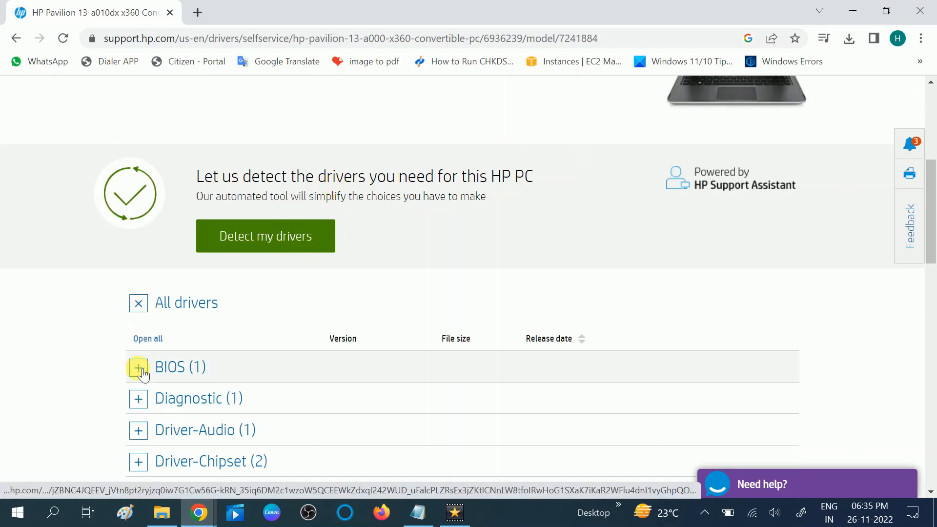
click(138, 367)
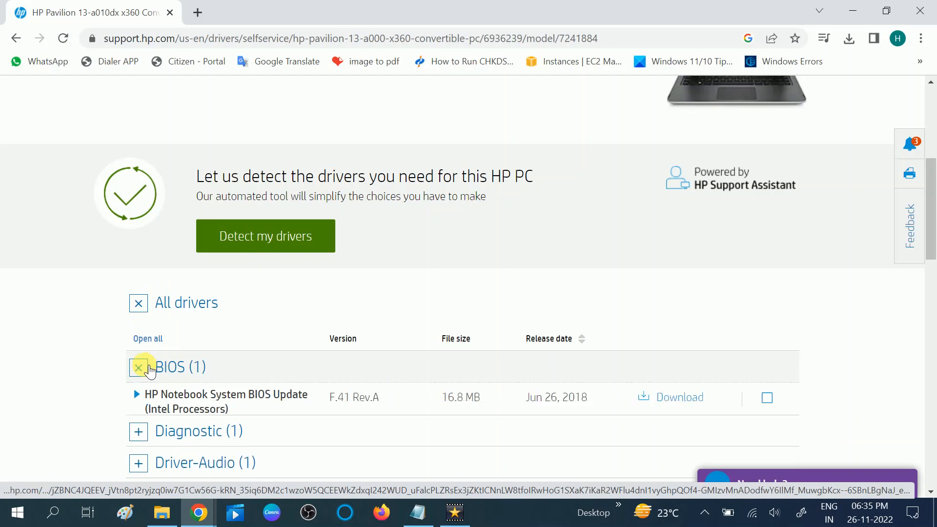
scroll(down, 3)
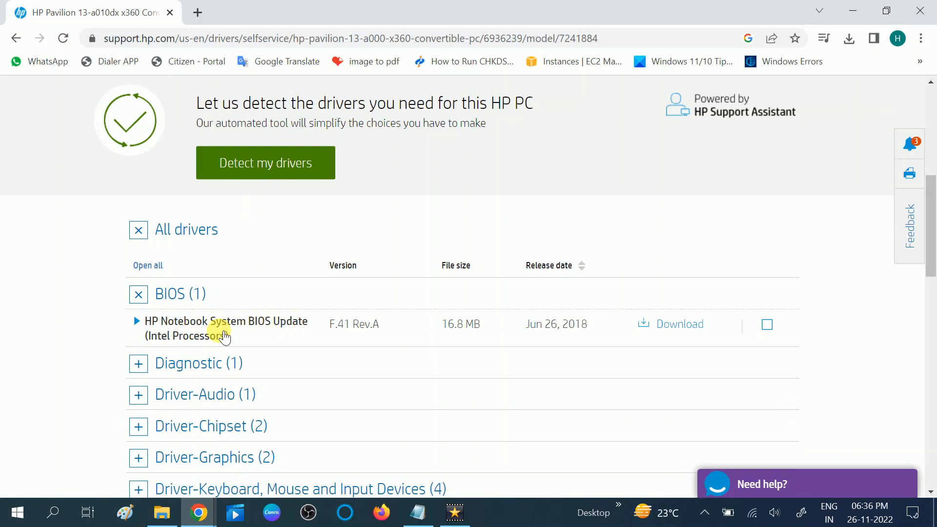
mouse_move(679, 324)
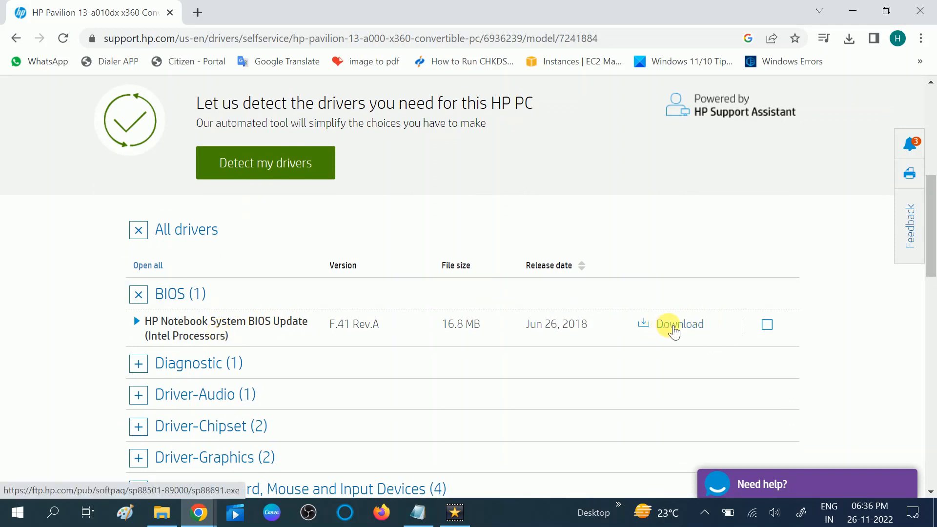
Download the BIOS update manually and run it, starting the HP Firmware Pack F.41 installer.
click(679, 323)
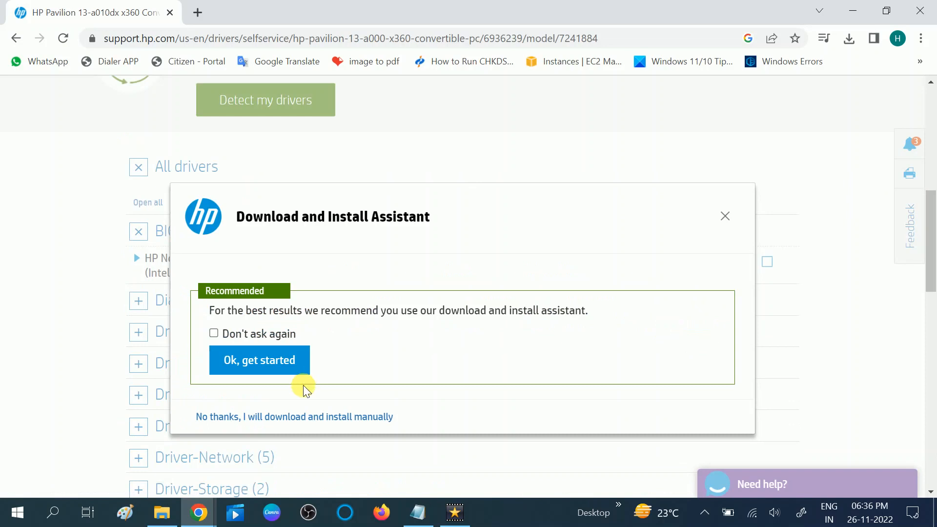
click(294, 416)
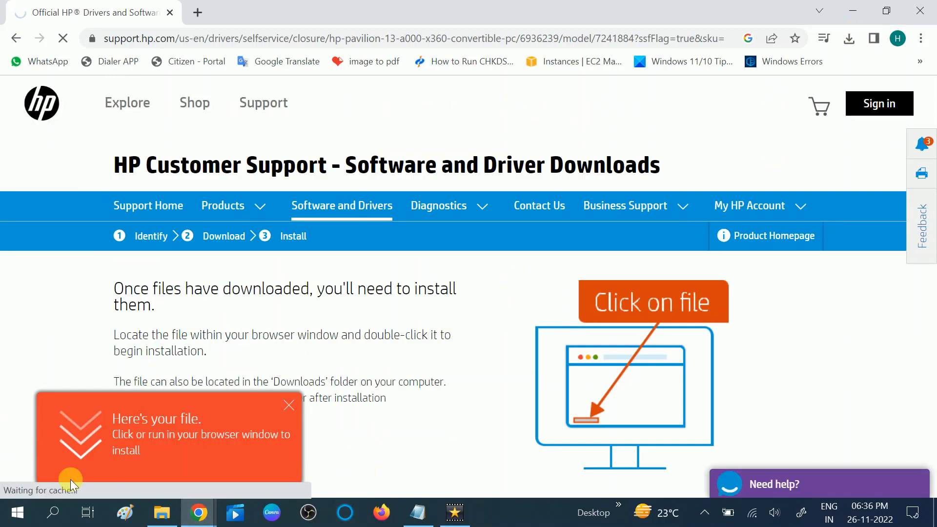
click(848, 38)
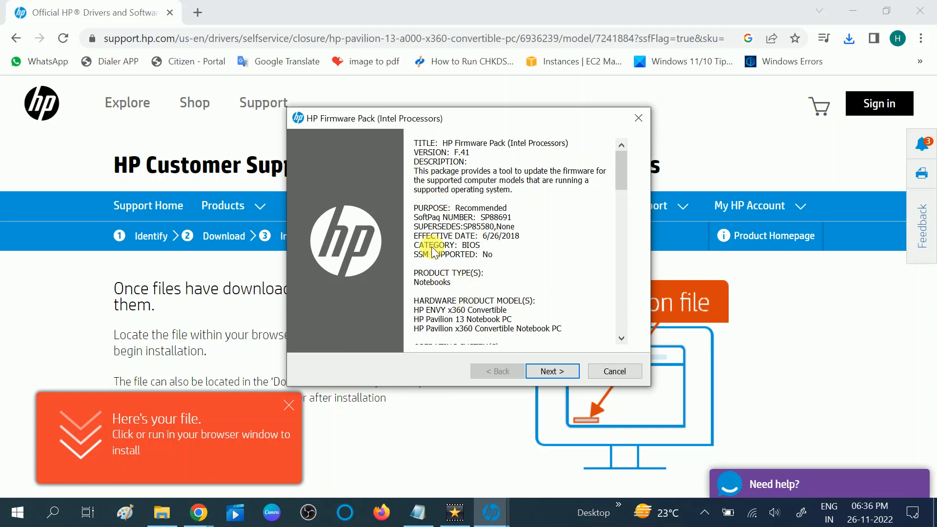
mouse_move(657, 123)
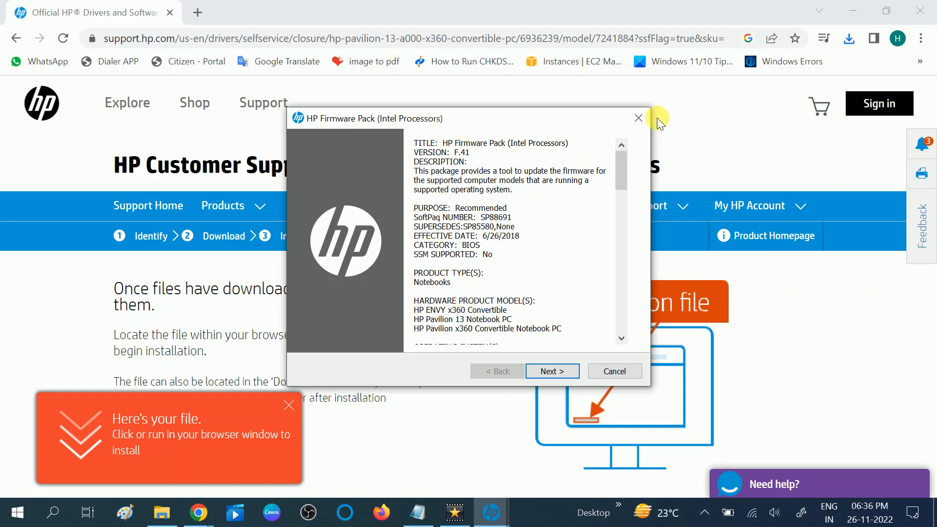
mouse_move(639, 127)
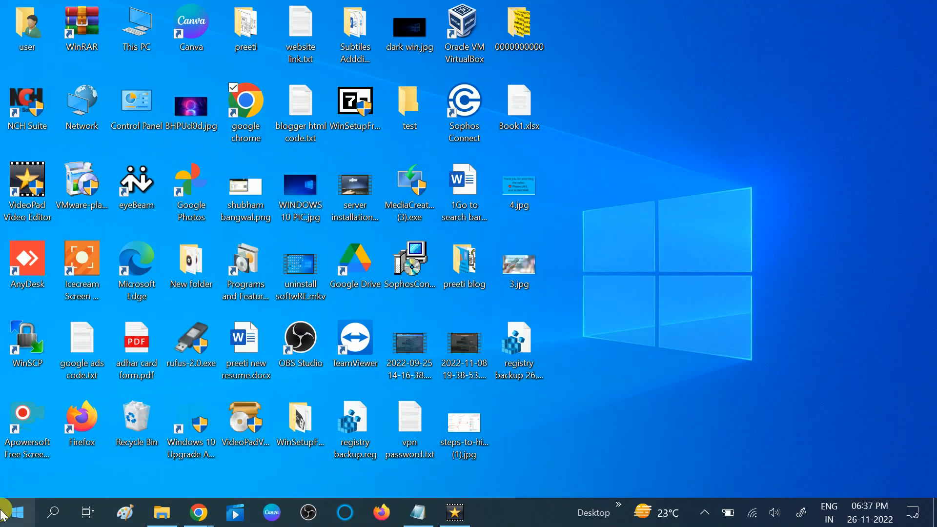
Bring up the Start menu's power options to restart the computer.
click(16, 512)
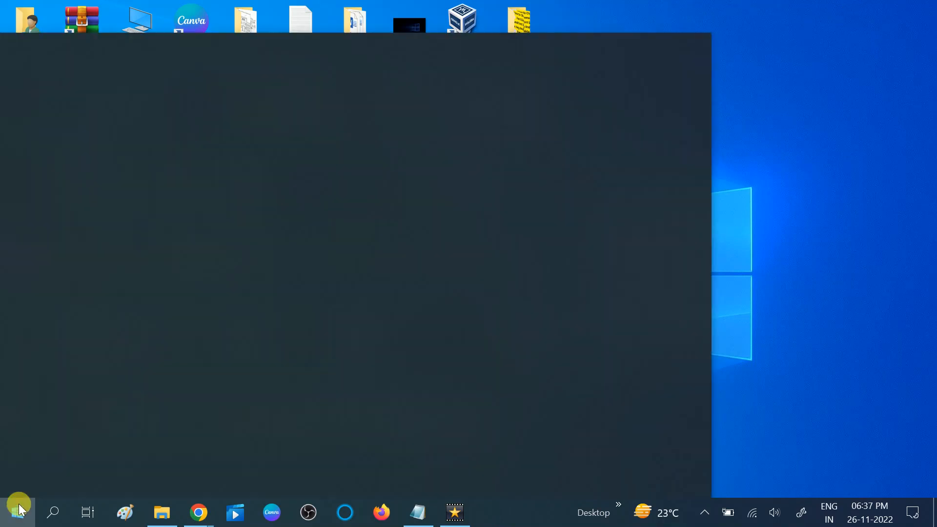
click(16, 512)
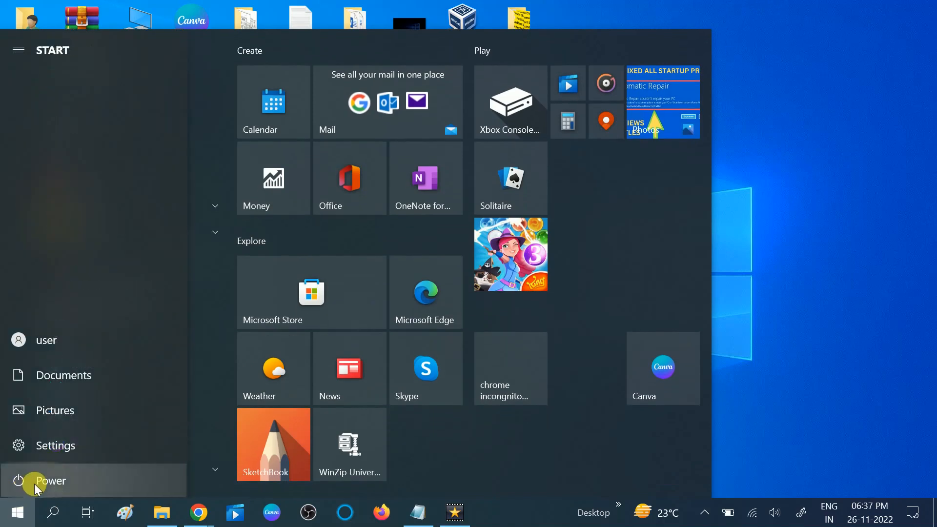